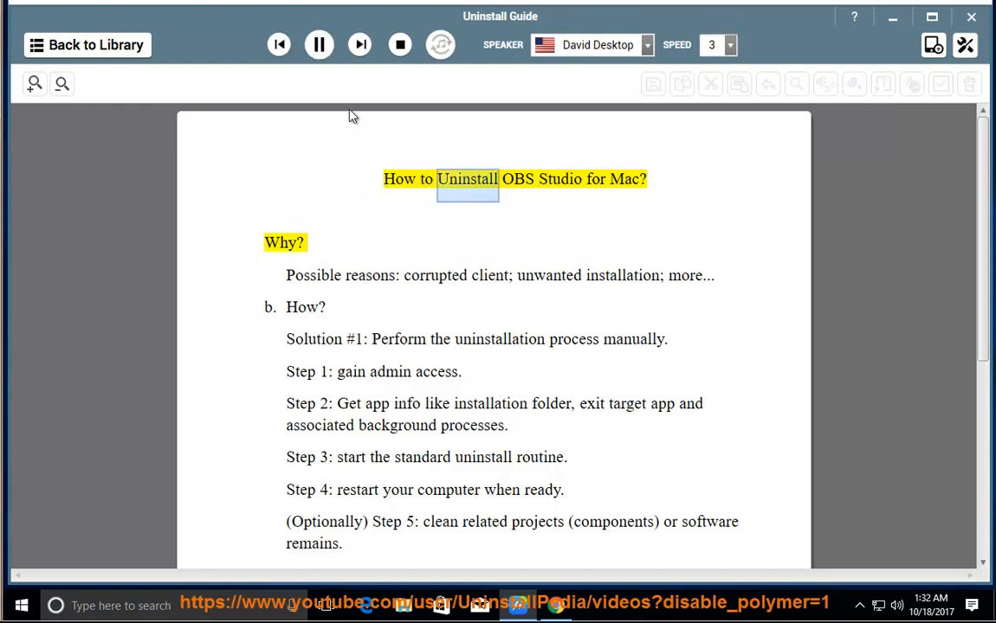
- Resume the read-aloud of the guide through the File menu so playback continues into Solution #1
click(318, 45)
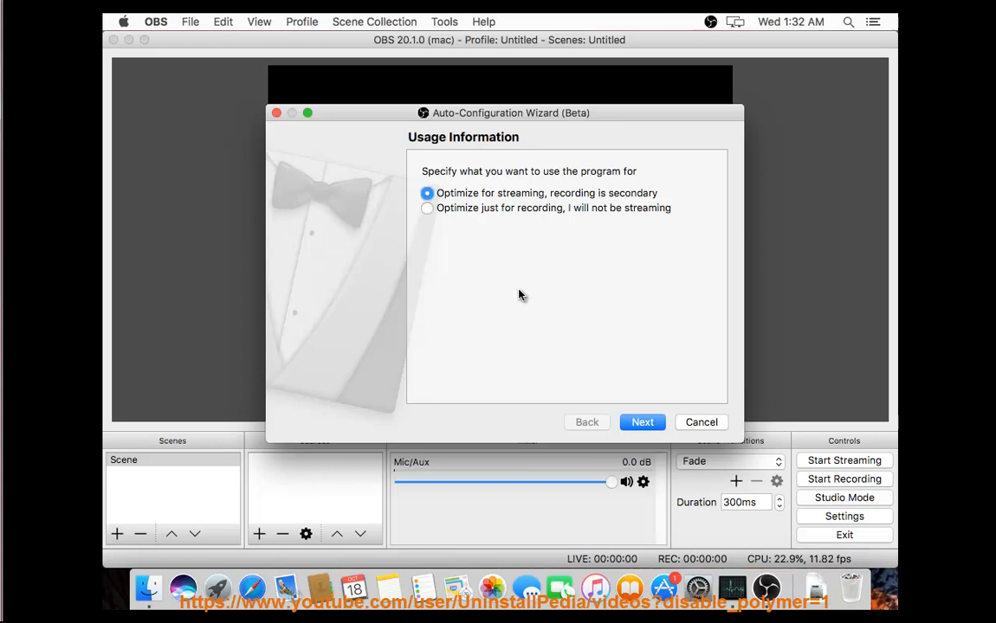
click(191, 21)
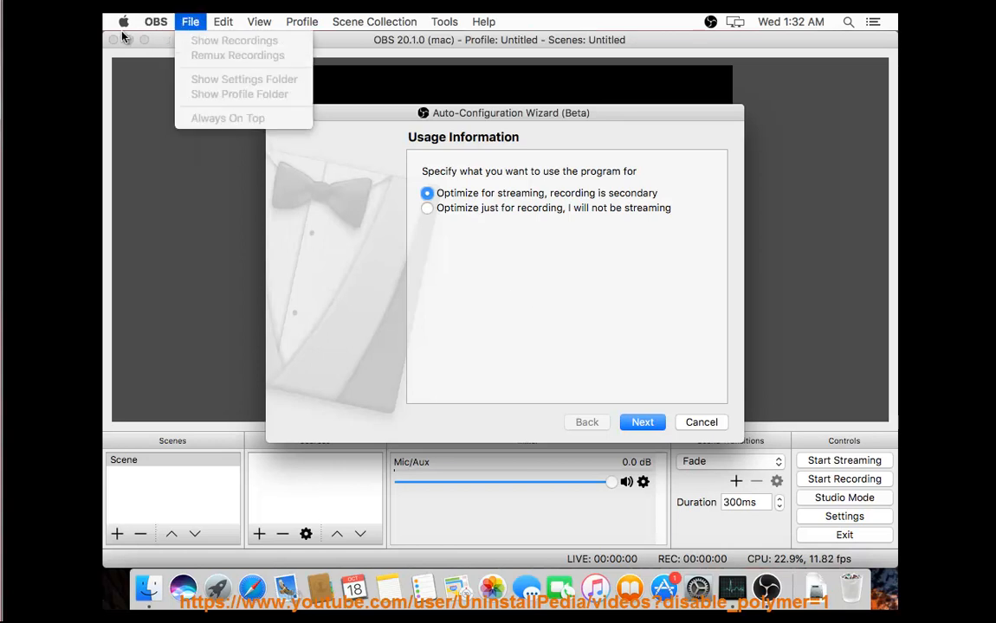
click(467, 310)
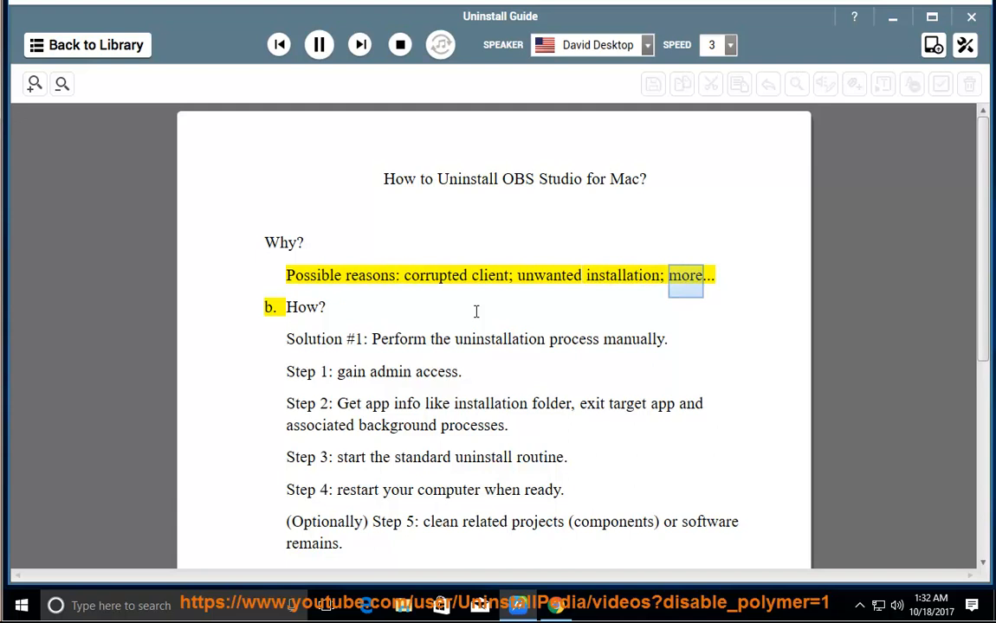
click(358, 45)
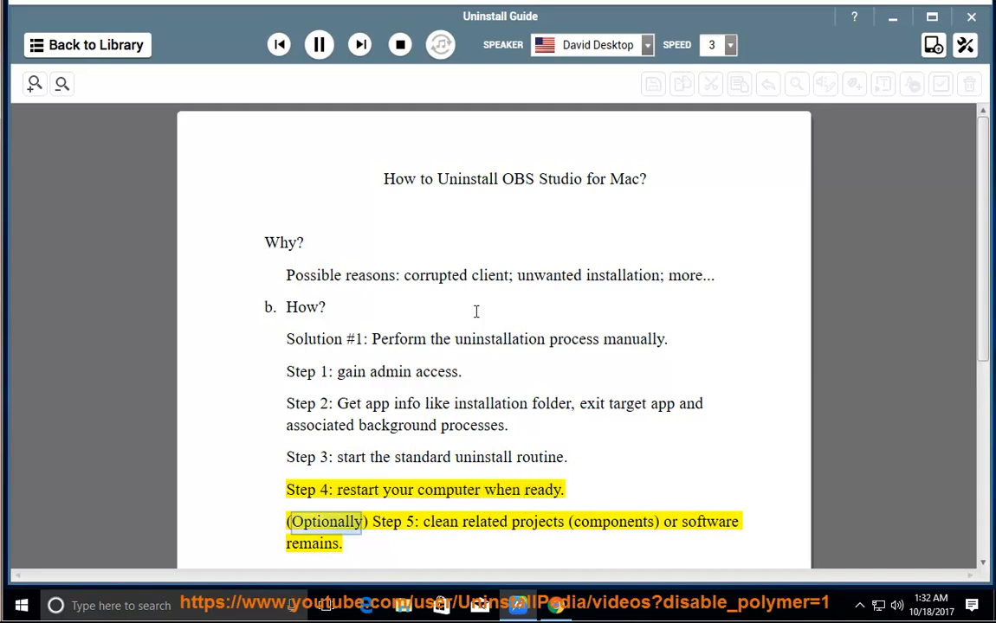
- Follow the reading down the page through the manual uninstall steps to Solution #2
double_click(537, 521)
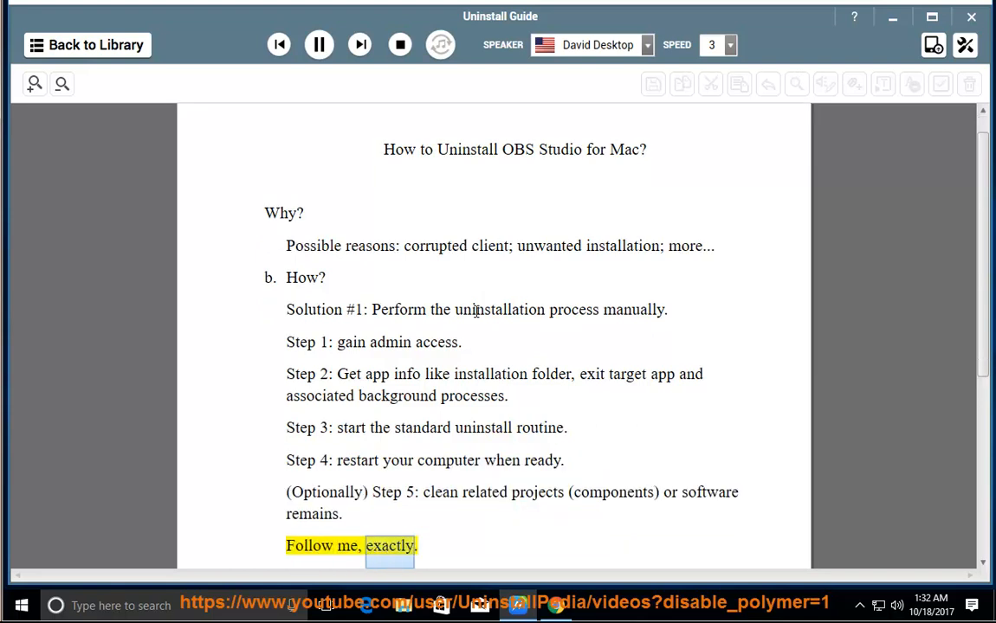
scroll(down, 3)
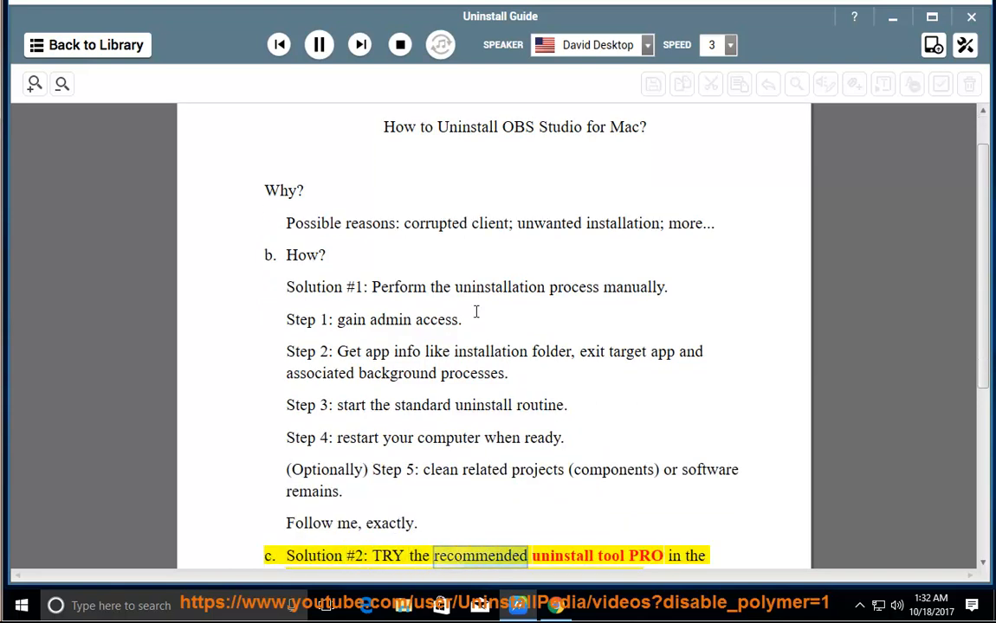
scroll(down, 3)
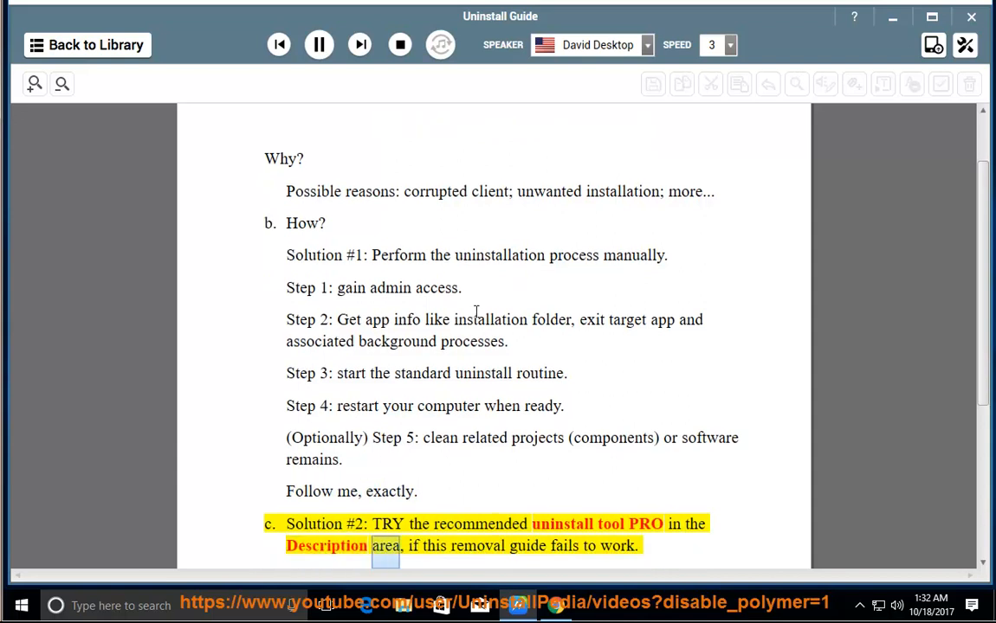